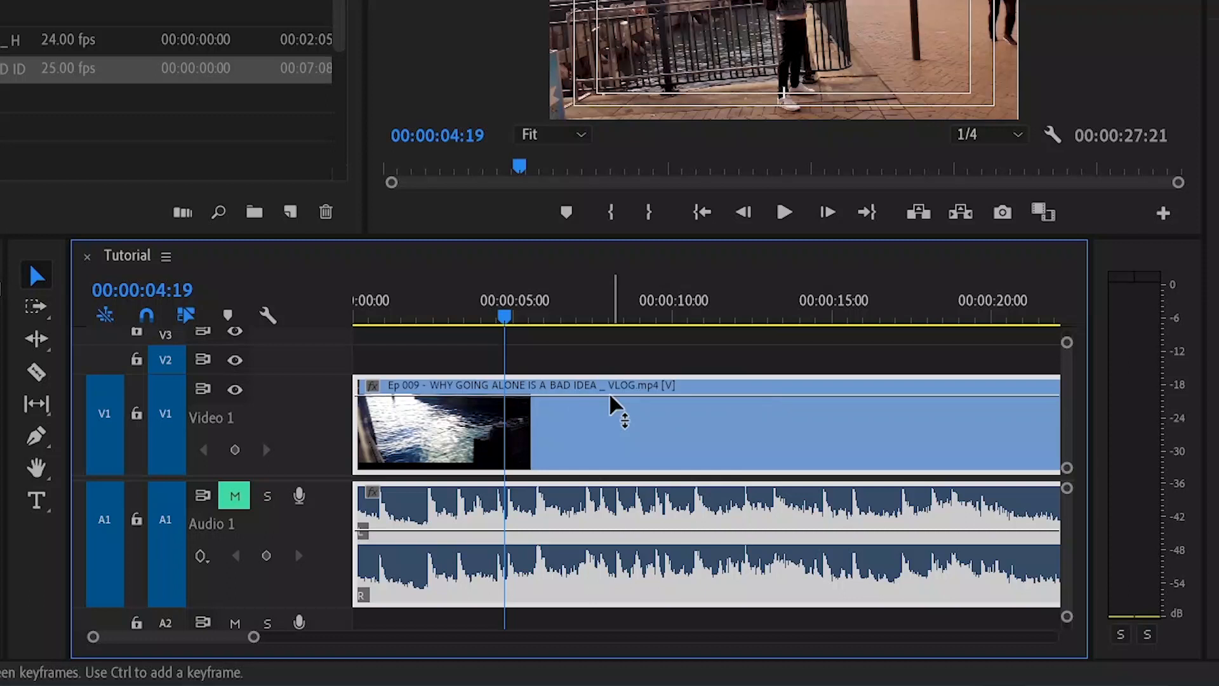
{"action": "mouse_move", "coordinate": [658, 391]}
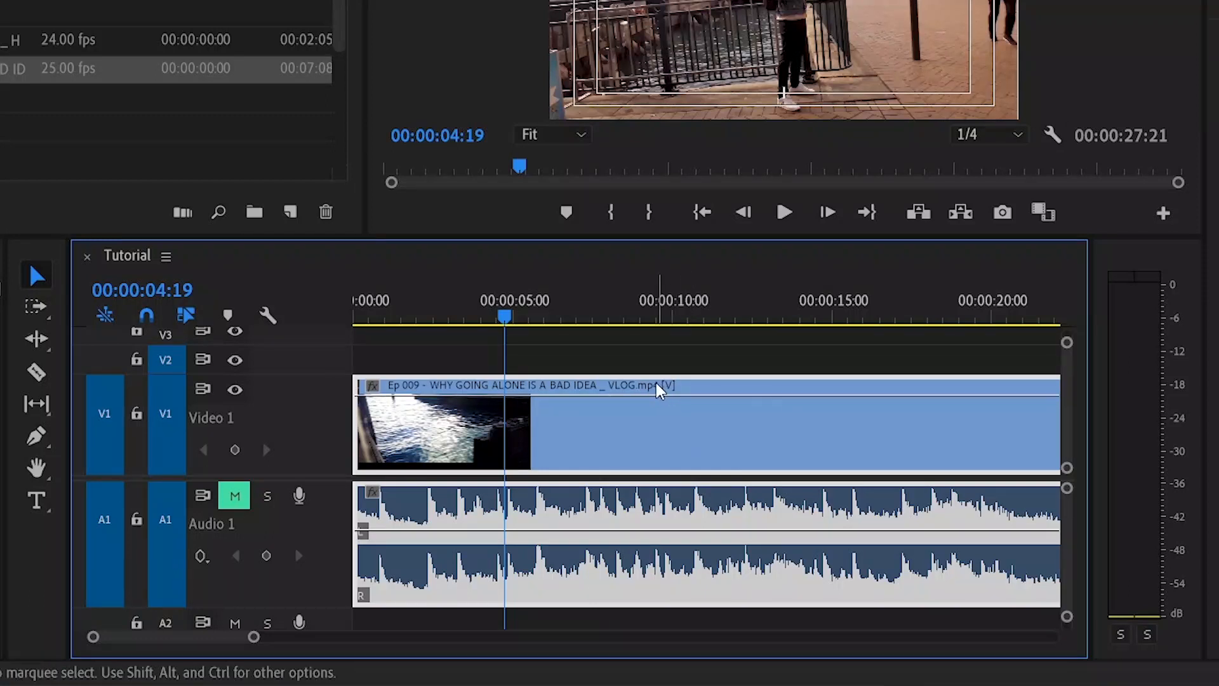
{"action": "mouse_move", "coordinate": [690, 381]}
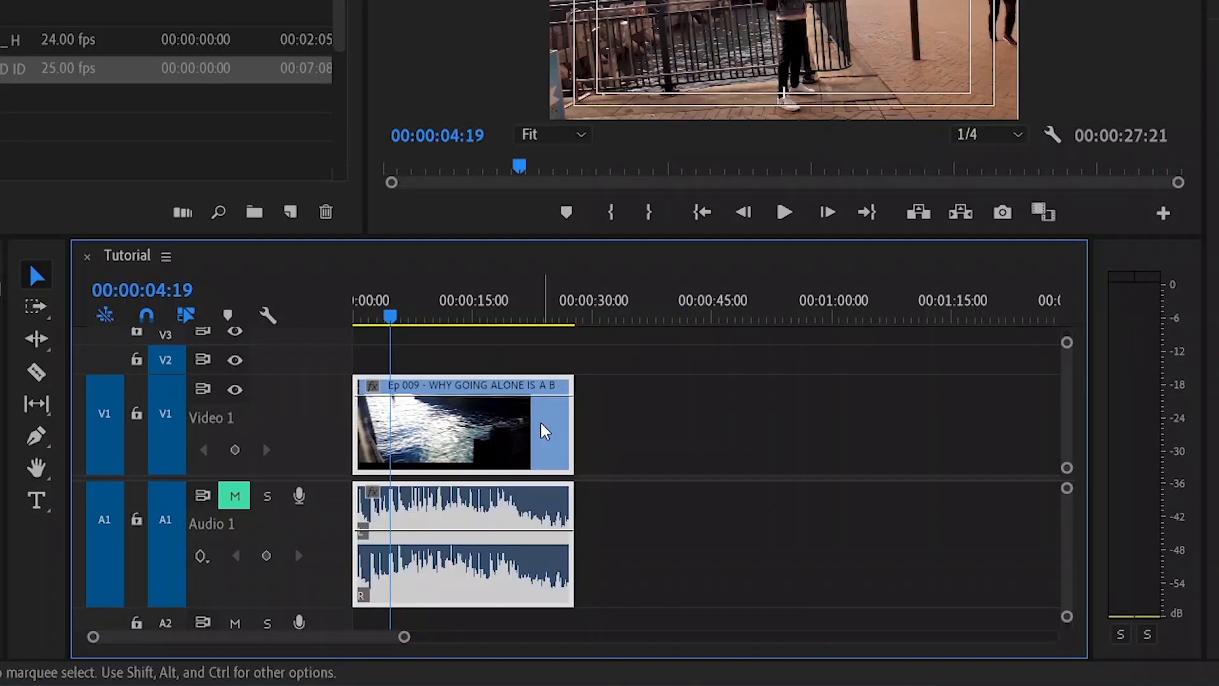
{"action": "mouse_move", "coordinate": [534, 436]}
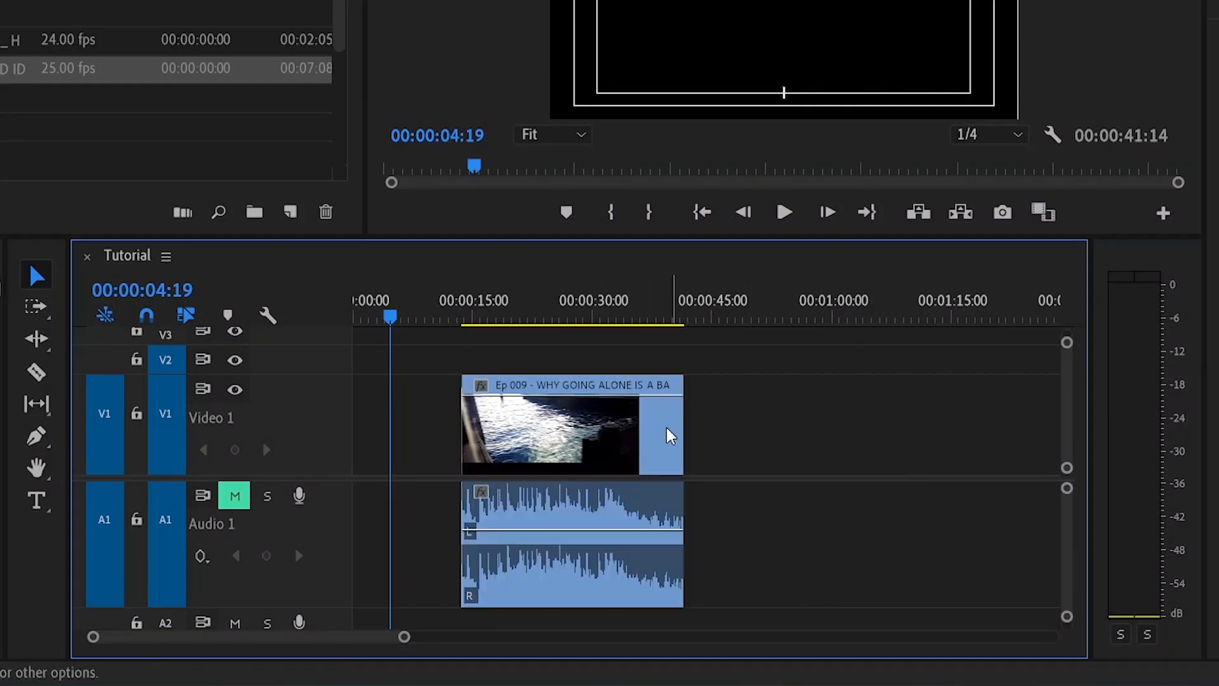
Unlink the vlog clip's video and audio from its context menu
{"action": "right_click", "coordinate": [669, 436]}
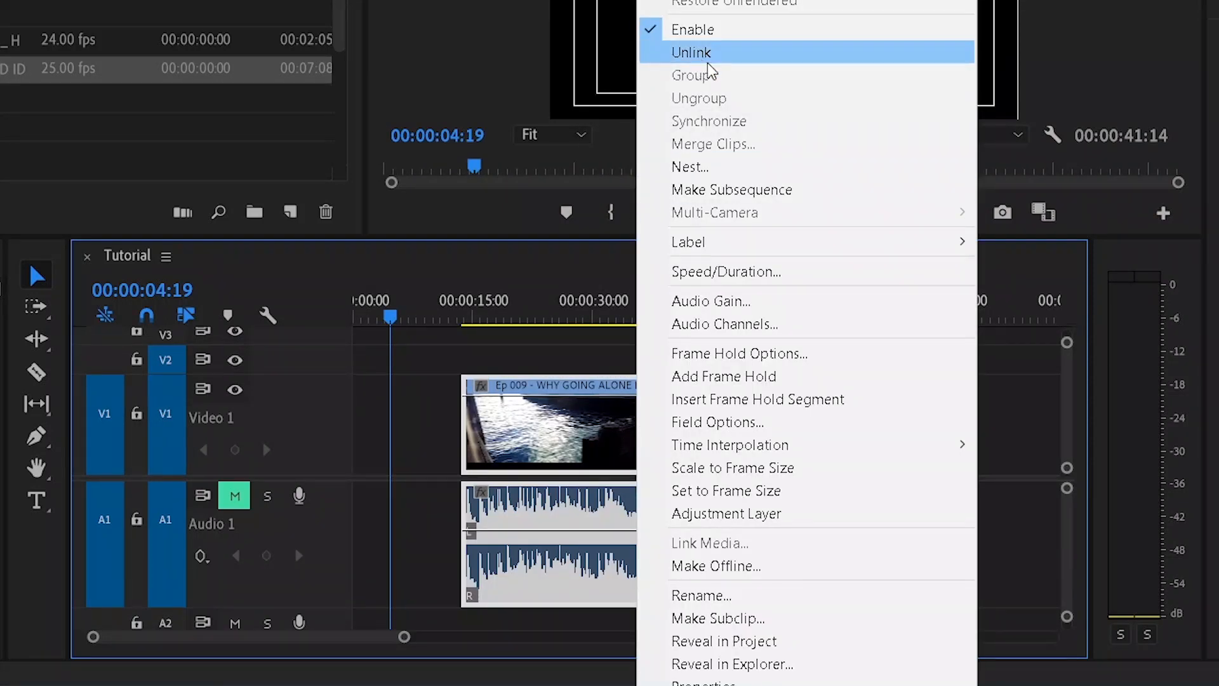
{"action": "mouse_move", "coordinate": [404, 416]}
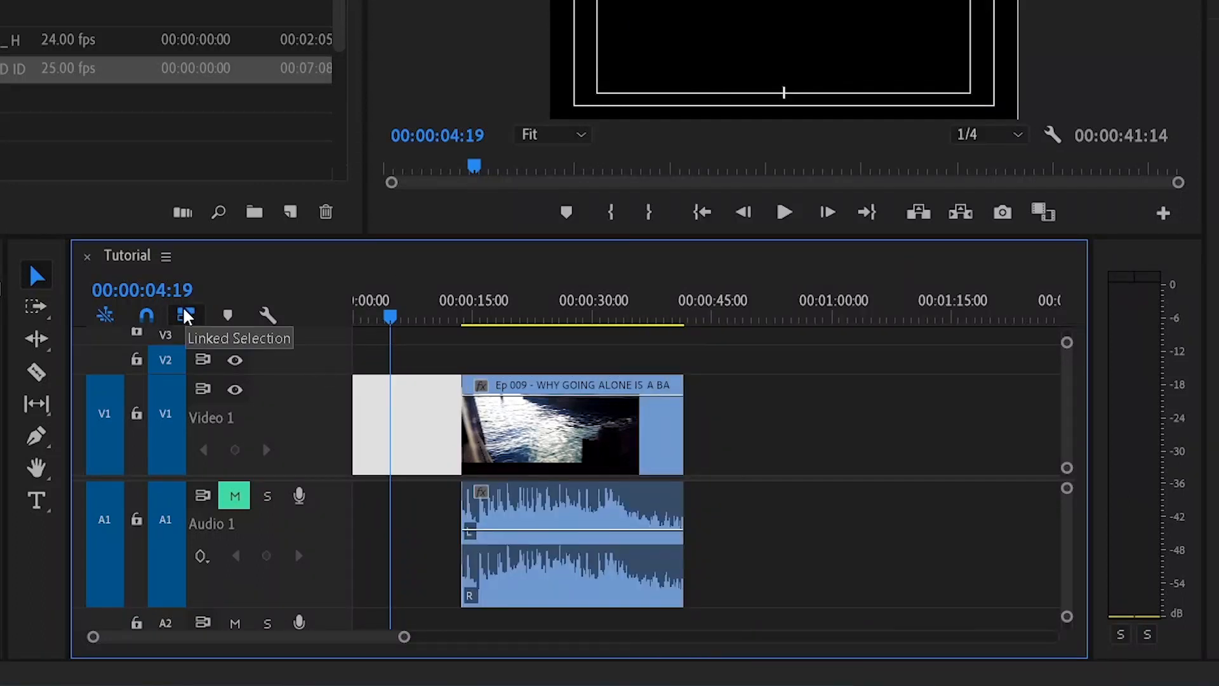
{"action": "mouse_move", "coordinate": [670, 436]}
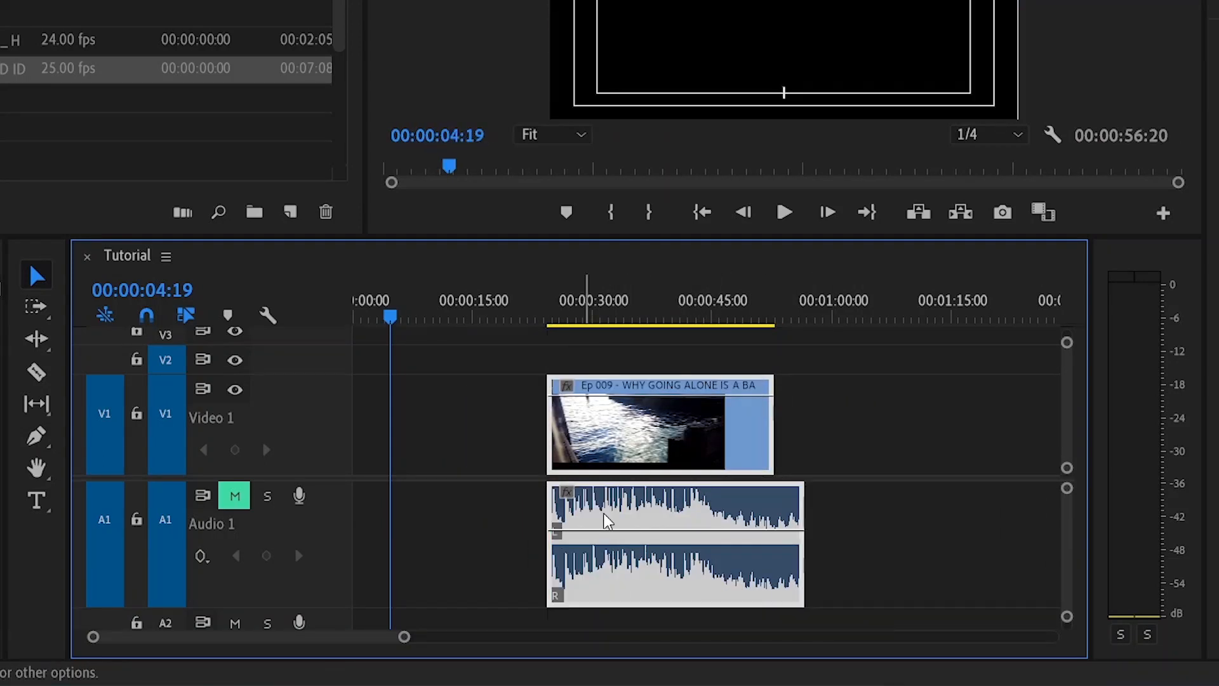
Duplicate the vlog clip's video and audio to about 1:00, then deselect the copy
{"action": "left_click", "coordinate": [557, 318]}
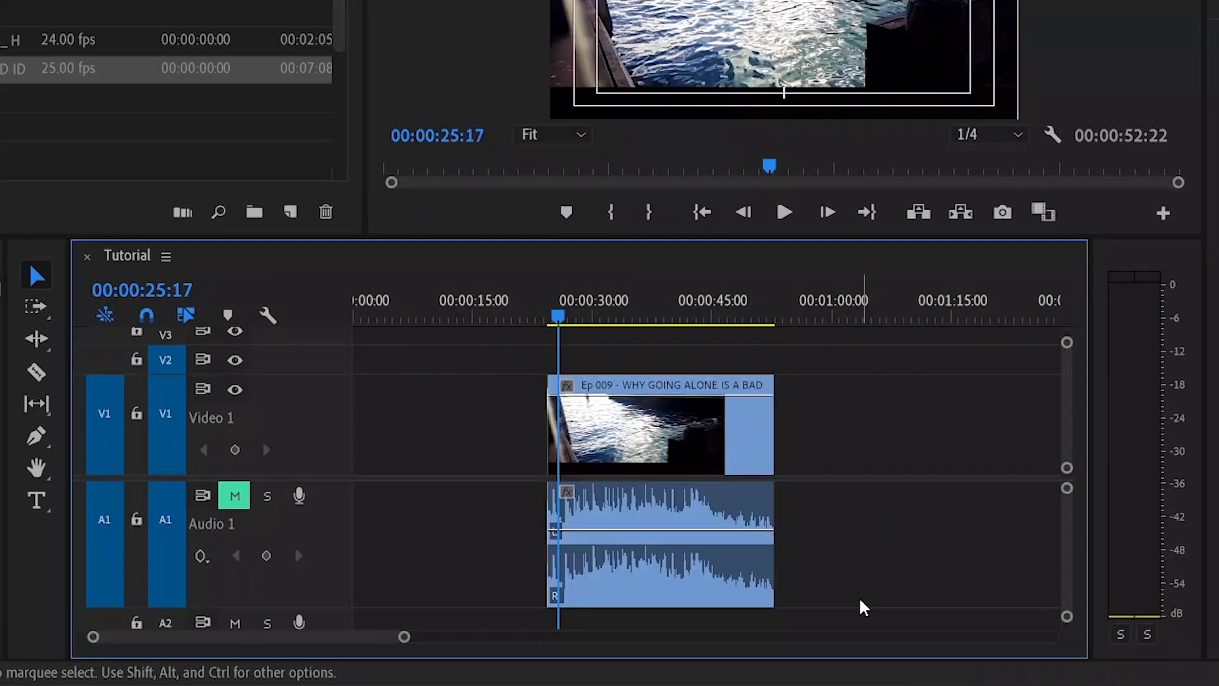
{"action": "mouse_move", "coordinate": [622, 439]}
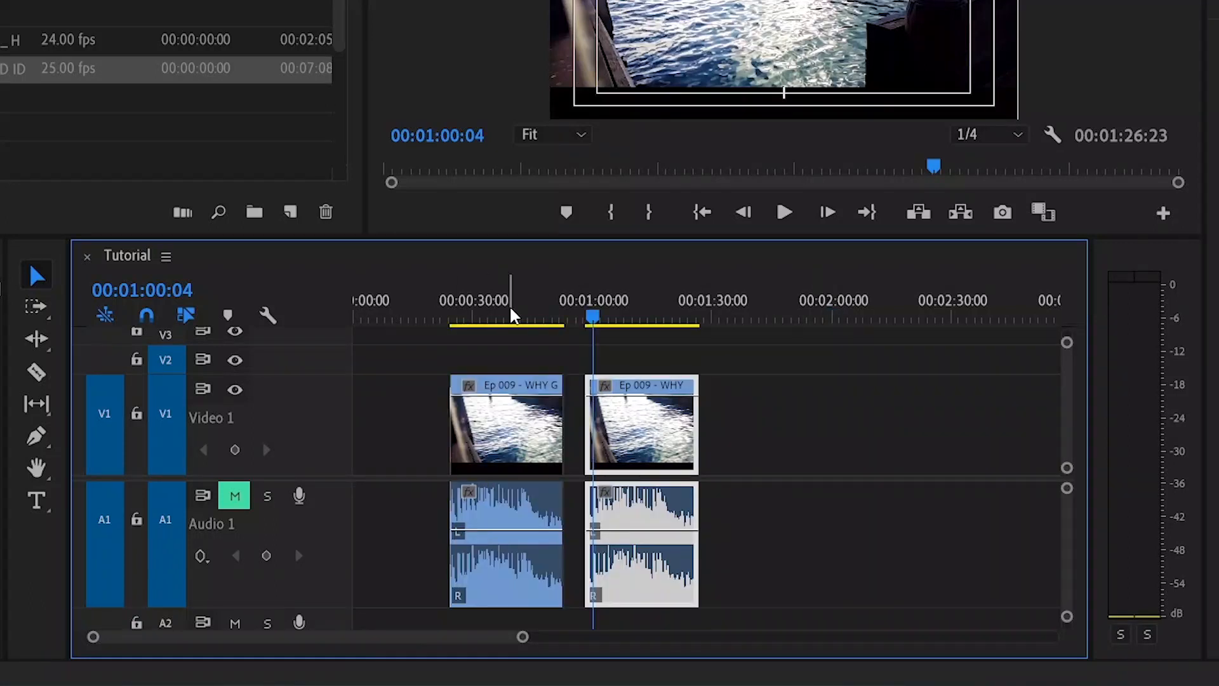
{"action": "left_click", "coordinate": [641, 424]}
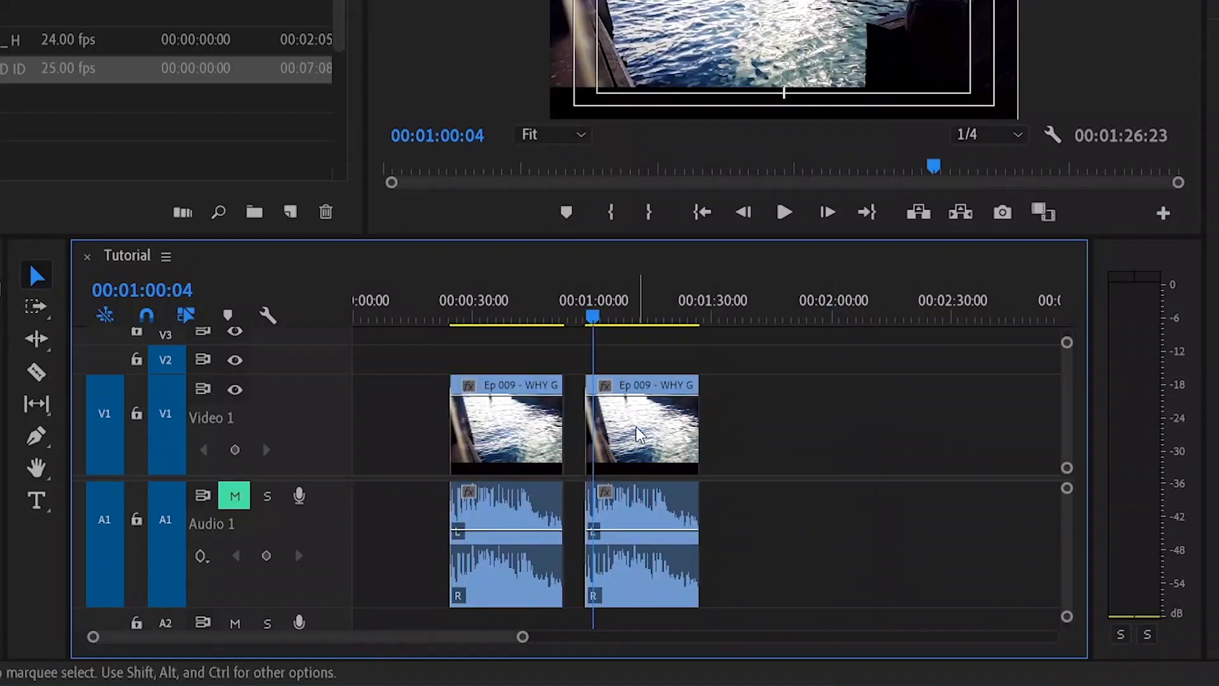
{"action": "mouse_move", "coordinate": [638, 433]}
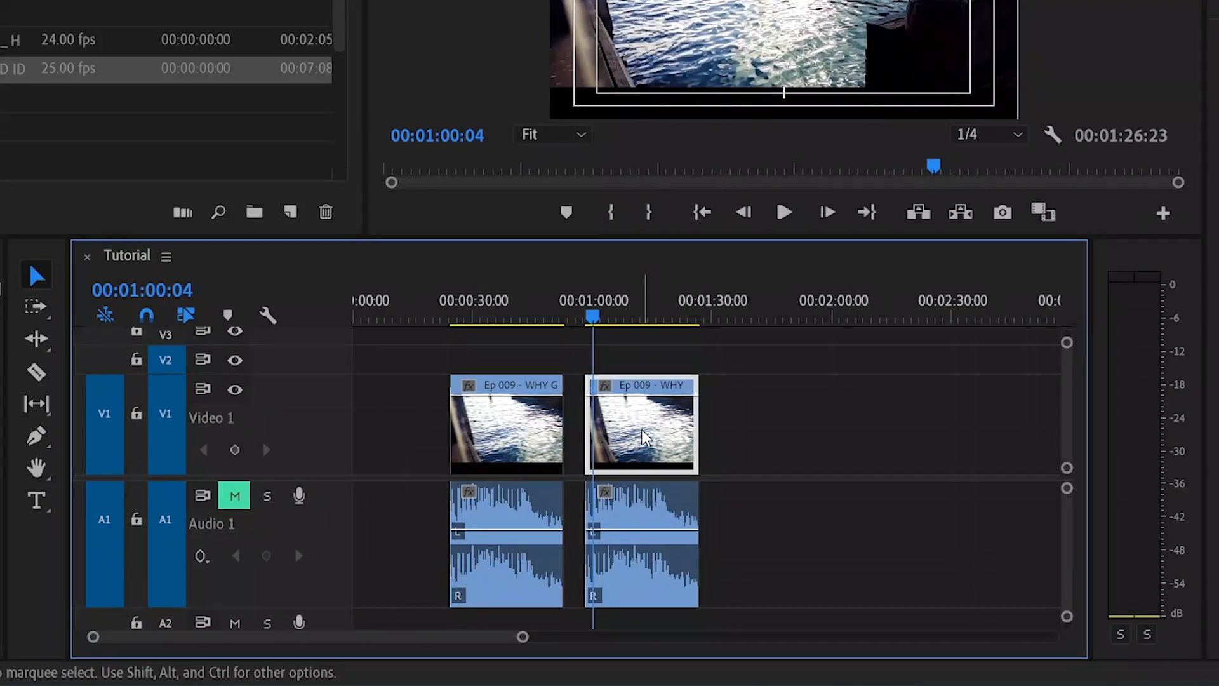
{"action": "mouse_move", "coordinate": [711, 356]}
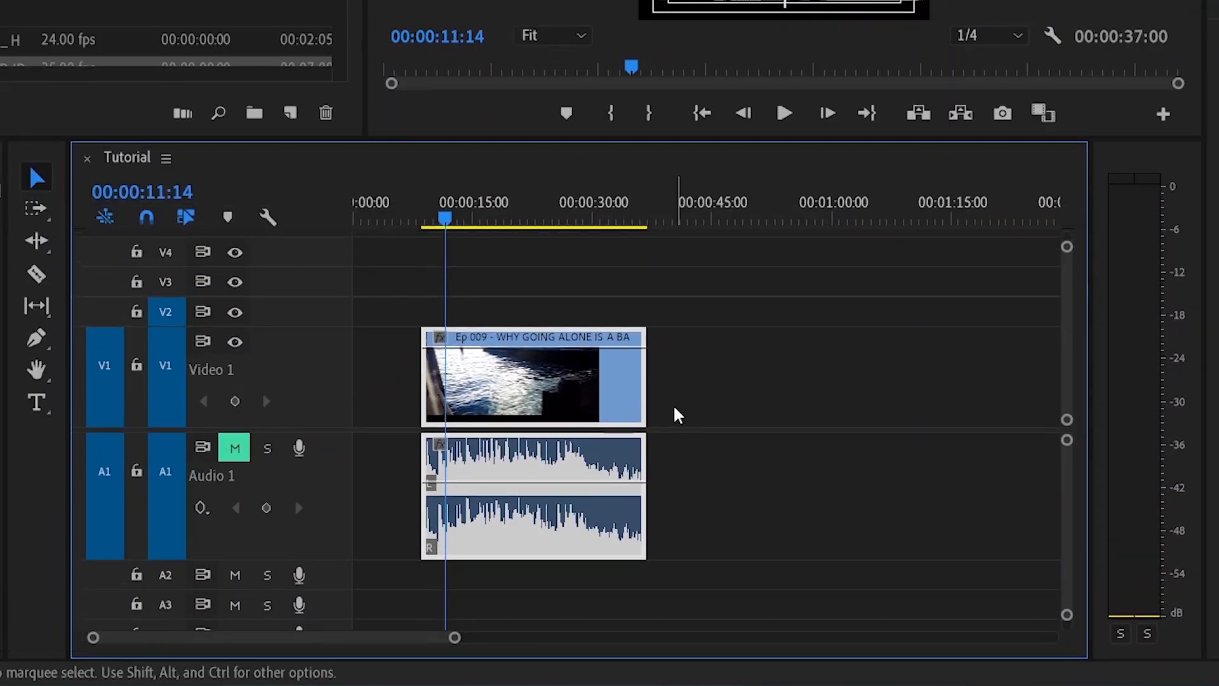
{"action": "mouse_move", "coordinate": [777, 350]}
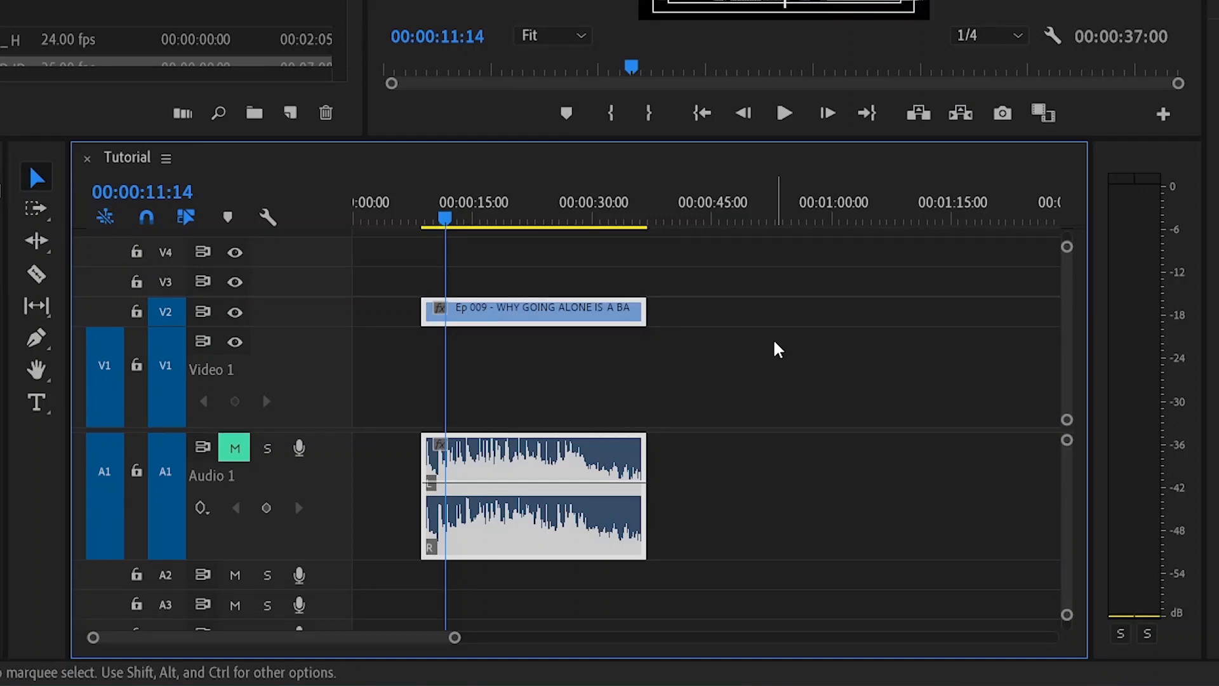
{"action": "mouse_move", "coordinate": [541, 315]}
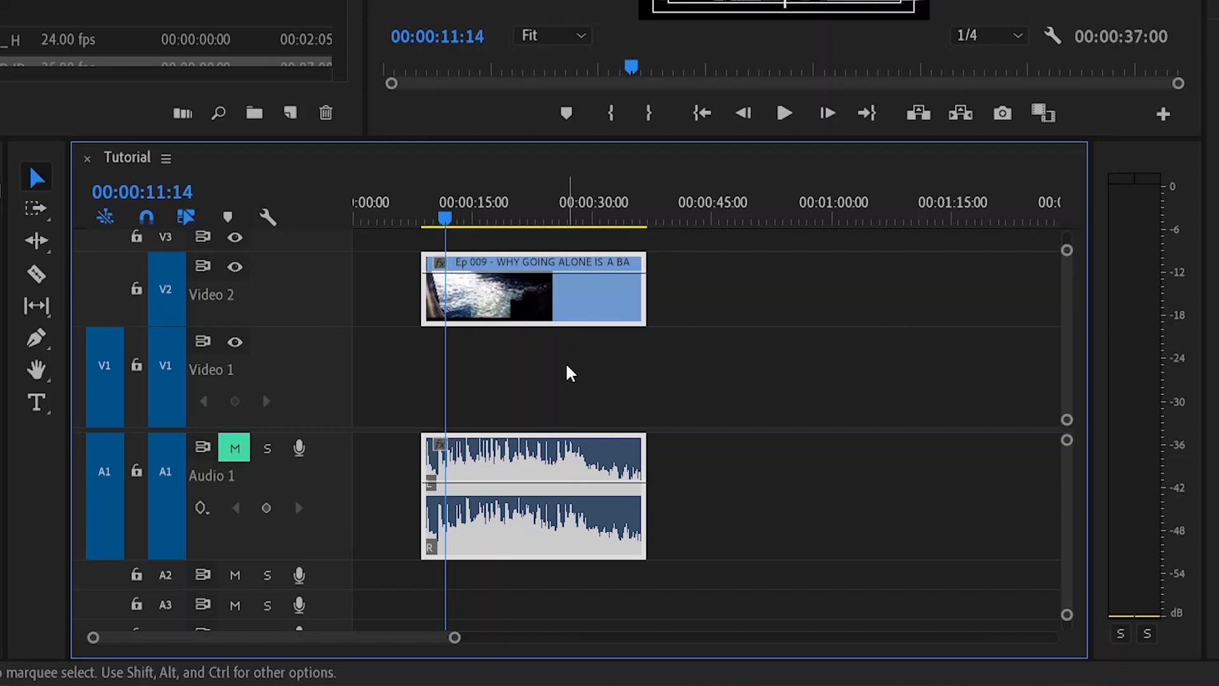
{"action": "mouse_move", "coordinate": [715, 391]}
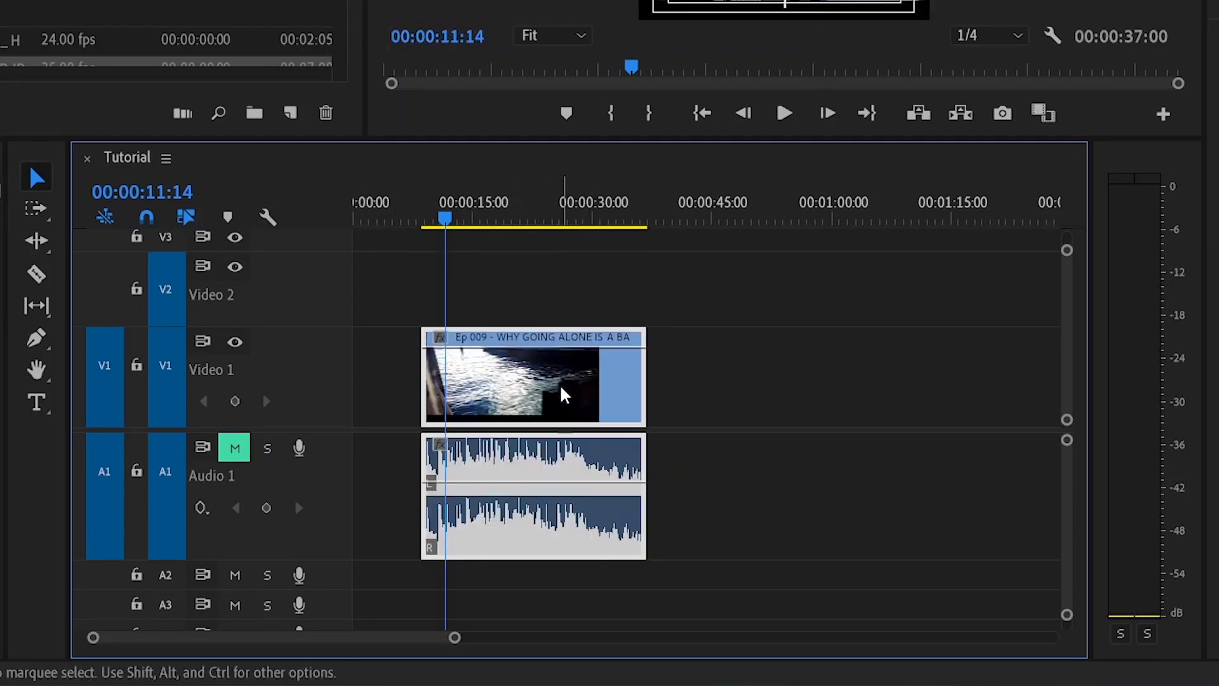
{"action": "mouse_move", "coordinate": [554, 406]}
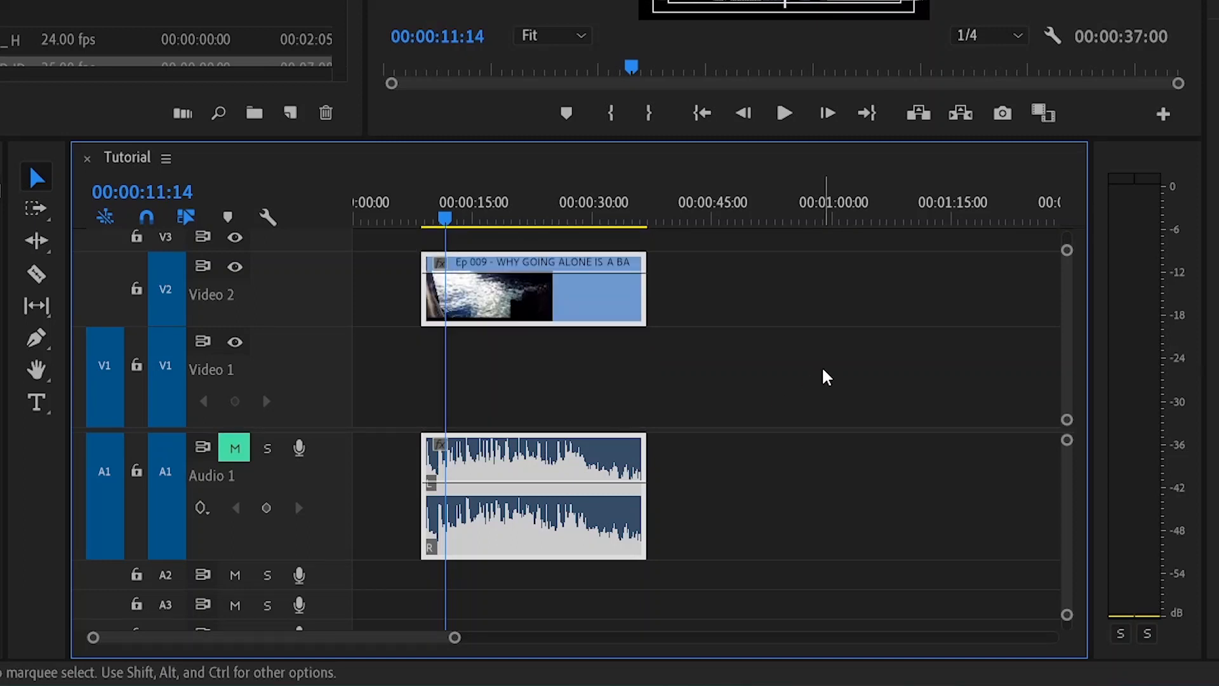
{"action": "mouse_move", "coordinate": [304, 313]}
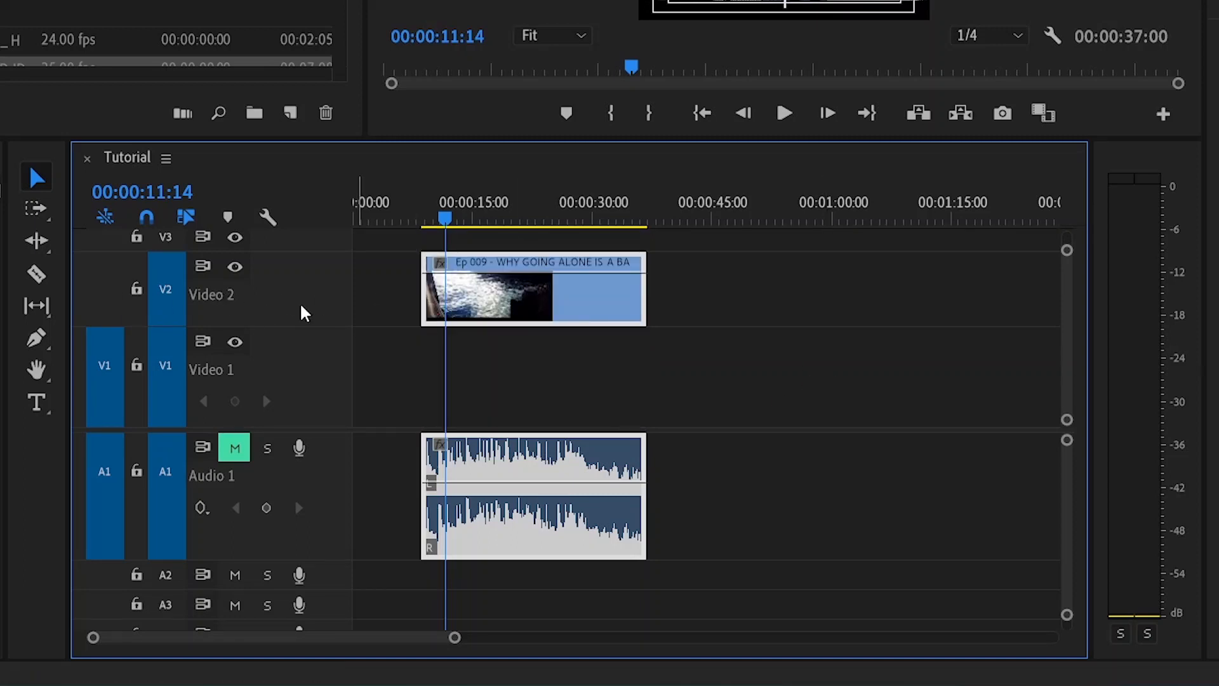
{"action": "mouse_move", "coordinate": [282, 497]}
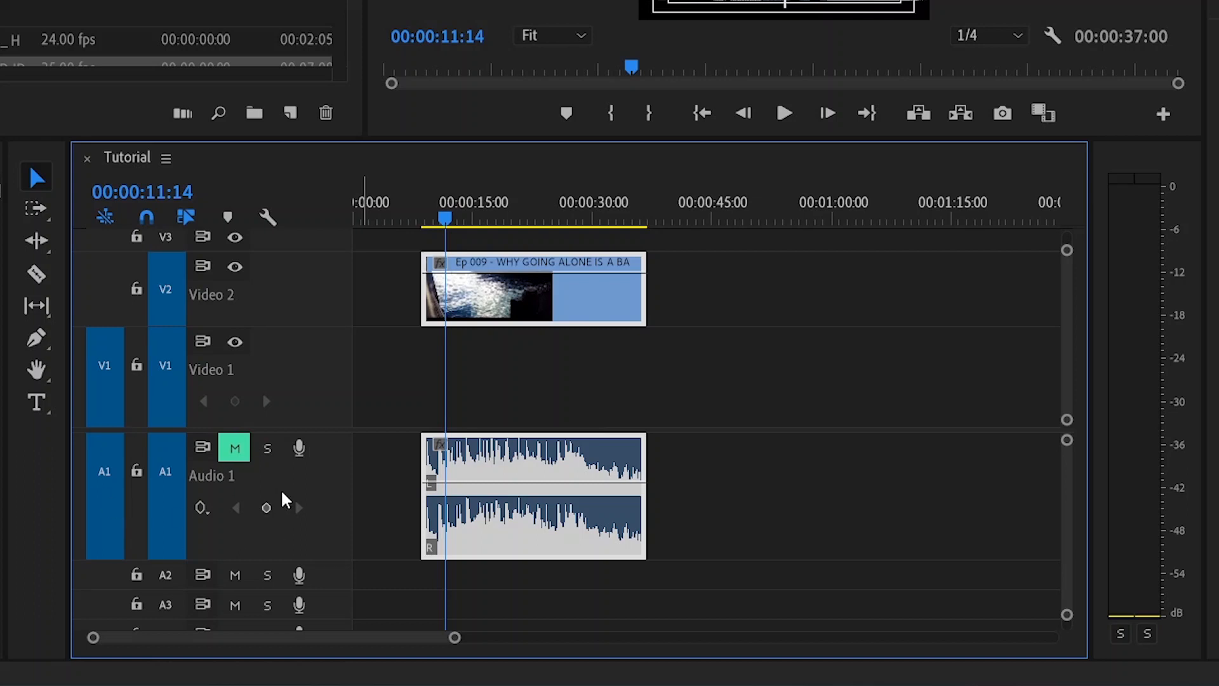
{"action": "mouse_move", "coordinate": [729, 472]}
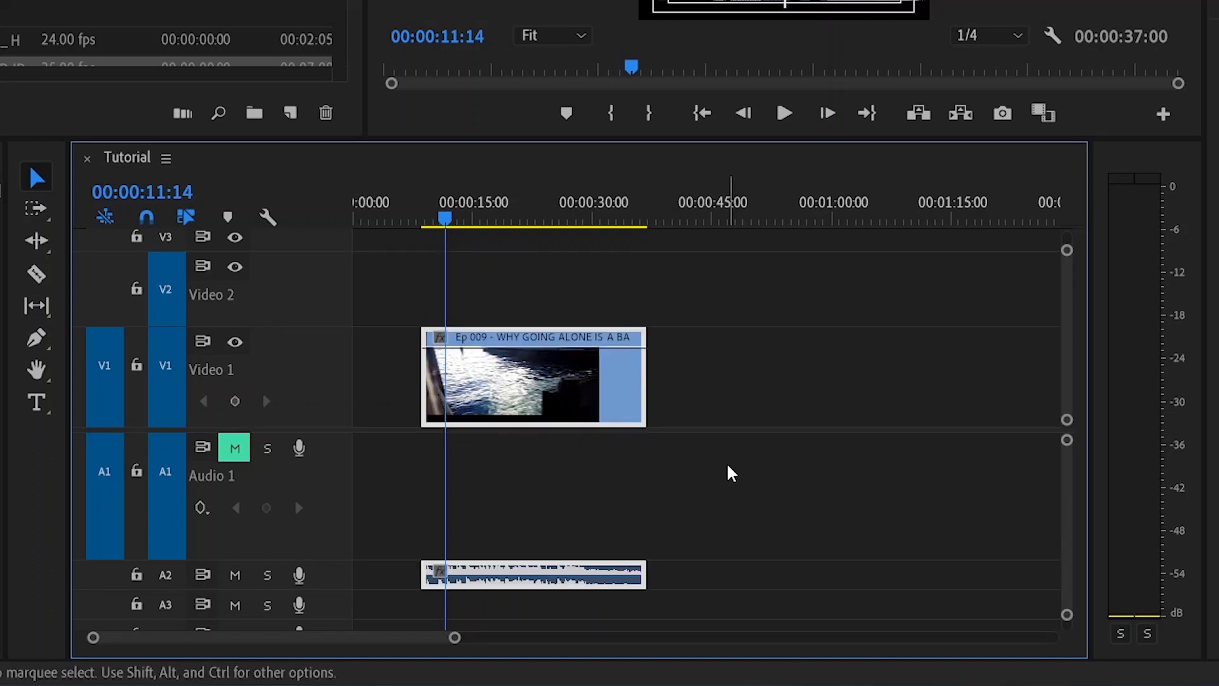
{"action": "mouse_move", "coordinate": [520, 391]}
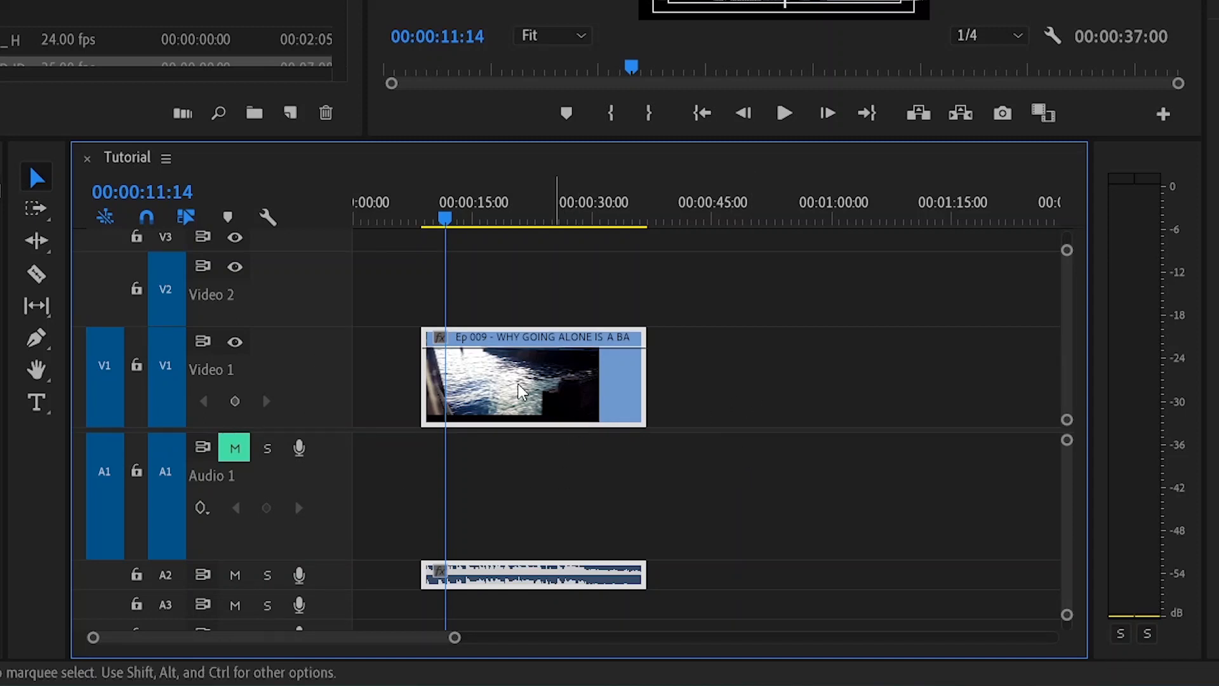
{"action": "mouse_move", "coordinate": [115, 574]}
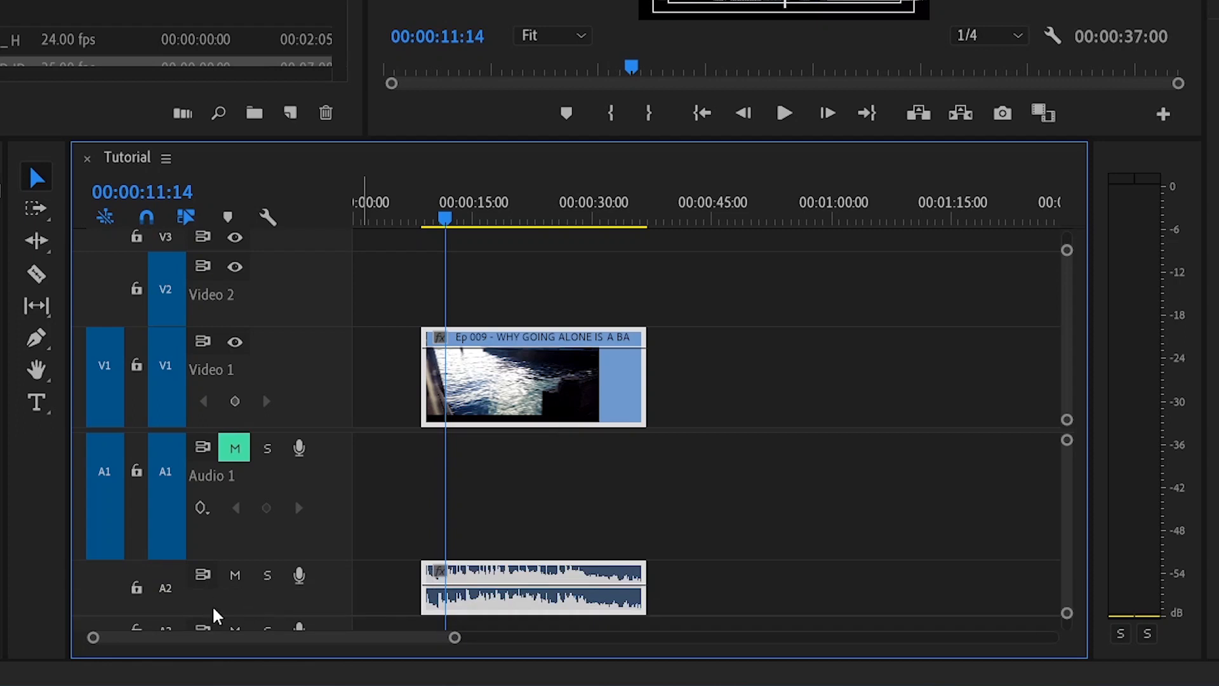
{"action": "mouse_move", "coordinate": [789, 565]}
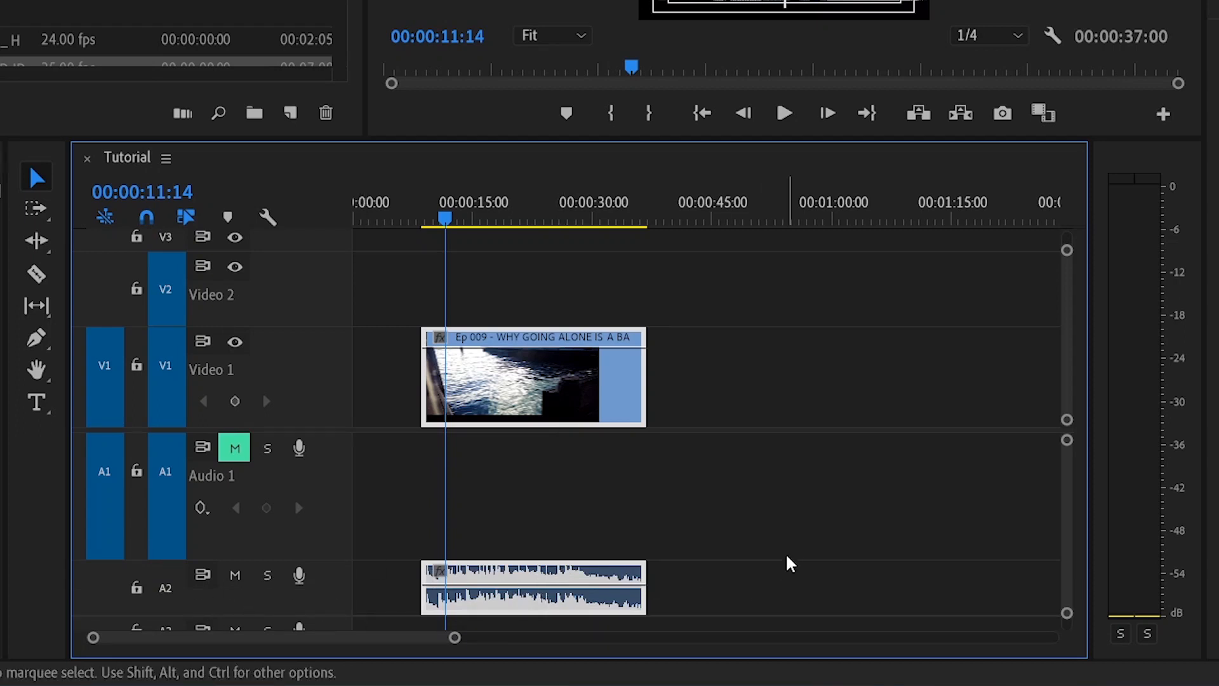
Move the playhead to about 21 seconds and select the vlog clip on Video 1
{"action": "scroll", "scroll_direction": "down", "scroll_amount": 3}
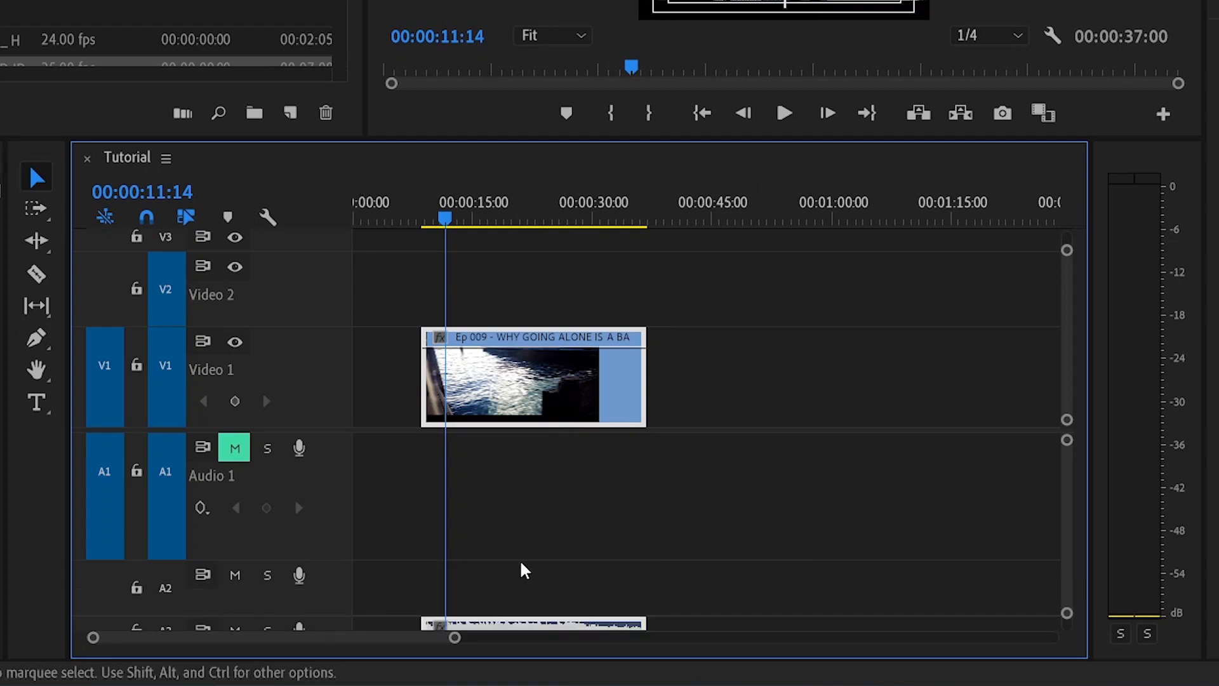
{"action": "scroll", "scroll_direction": "down", "scroll_amount": 3}
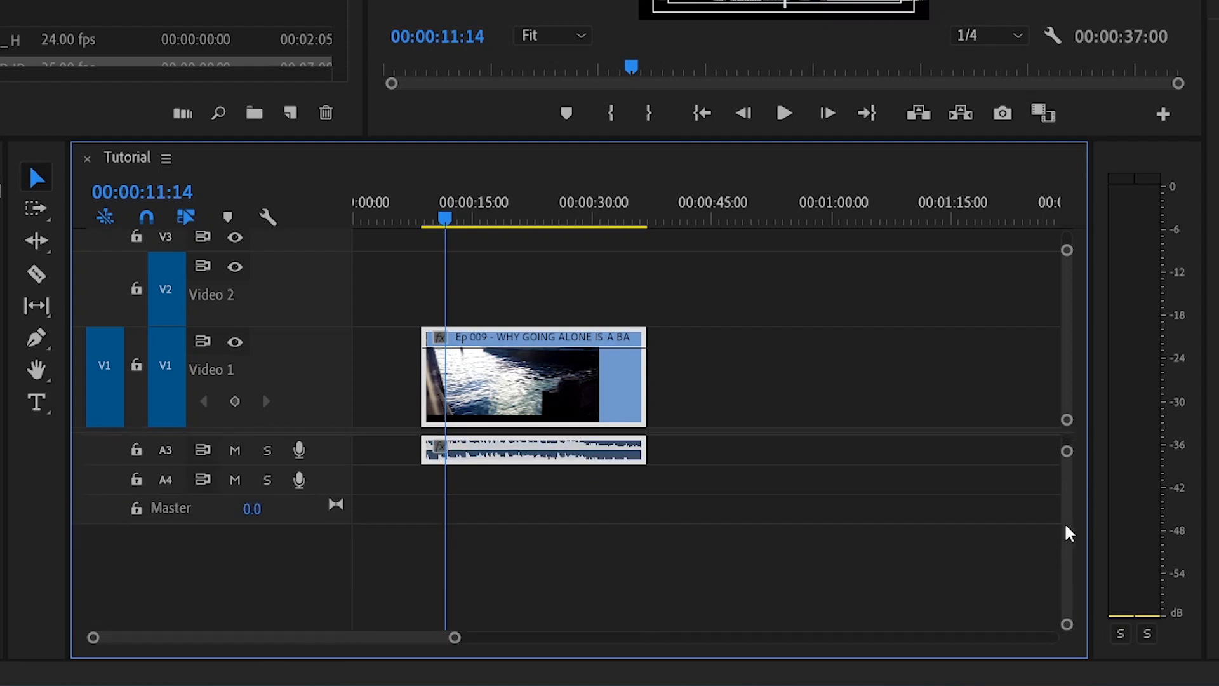
{"action": "mouse_move", "coordinate": [216, 368]}
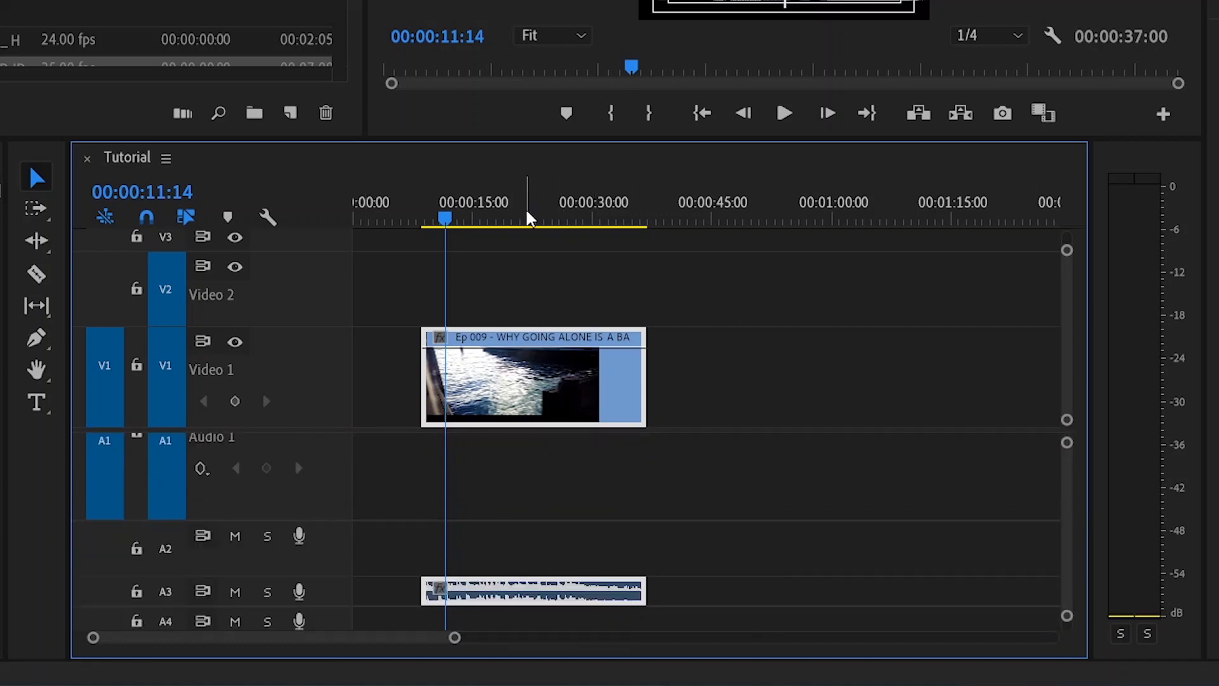
{"action": "left_click", "coordinate": [525, 218]}
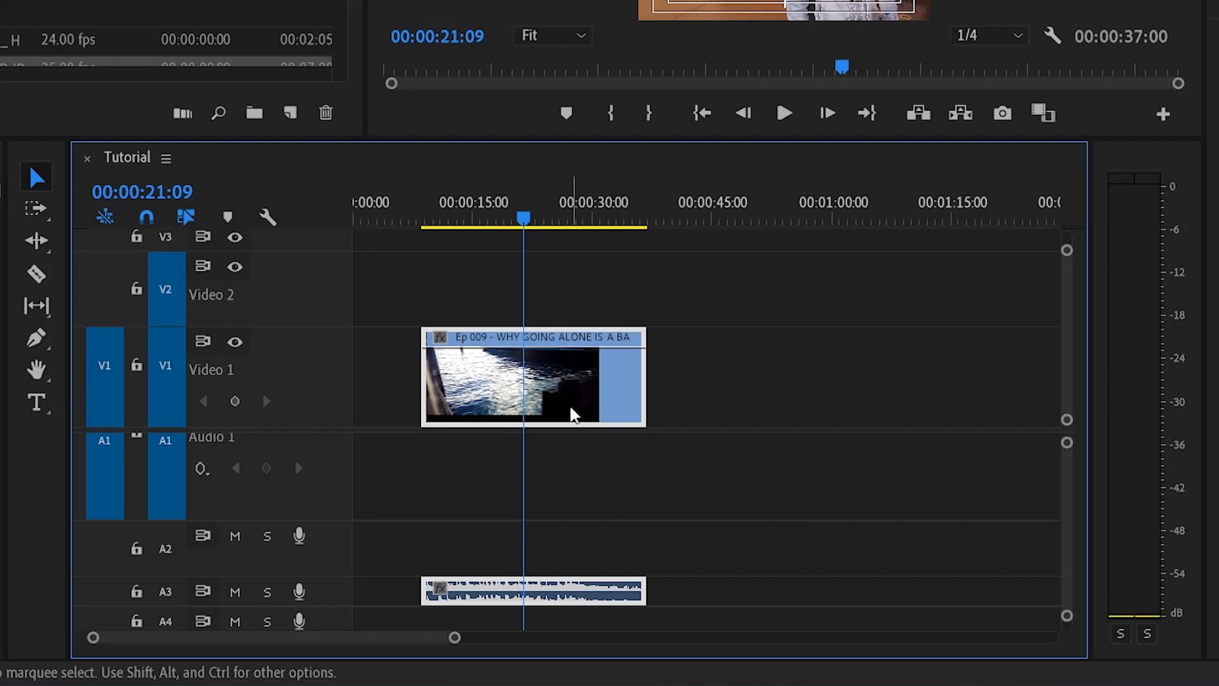
{"action": "left_click", "coordinate": [447, 220]}
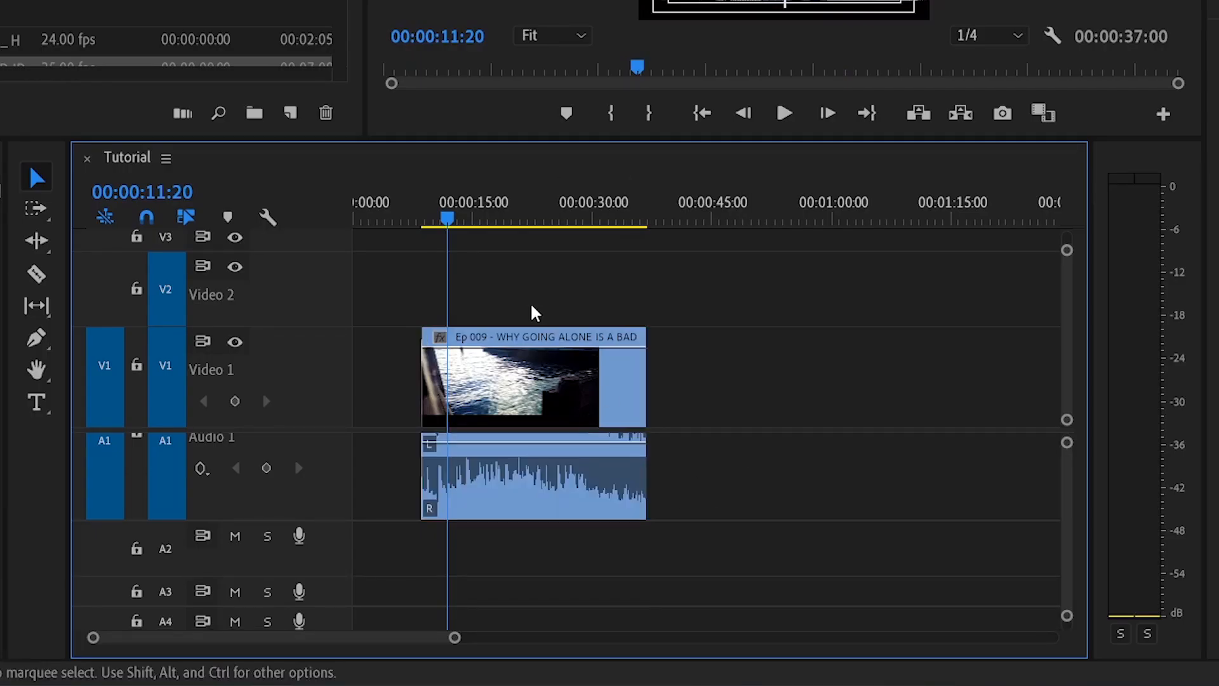
{"action": "mouse_move", "coordinate": [482, 264]}
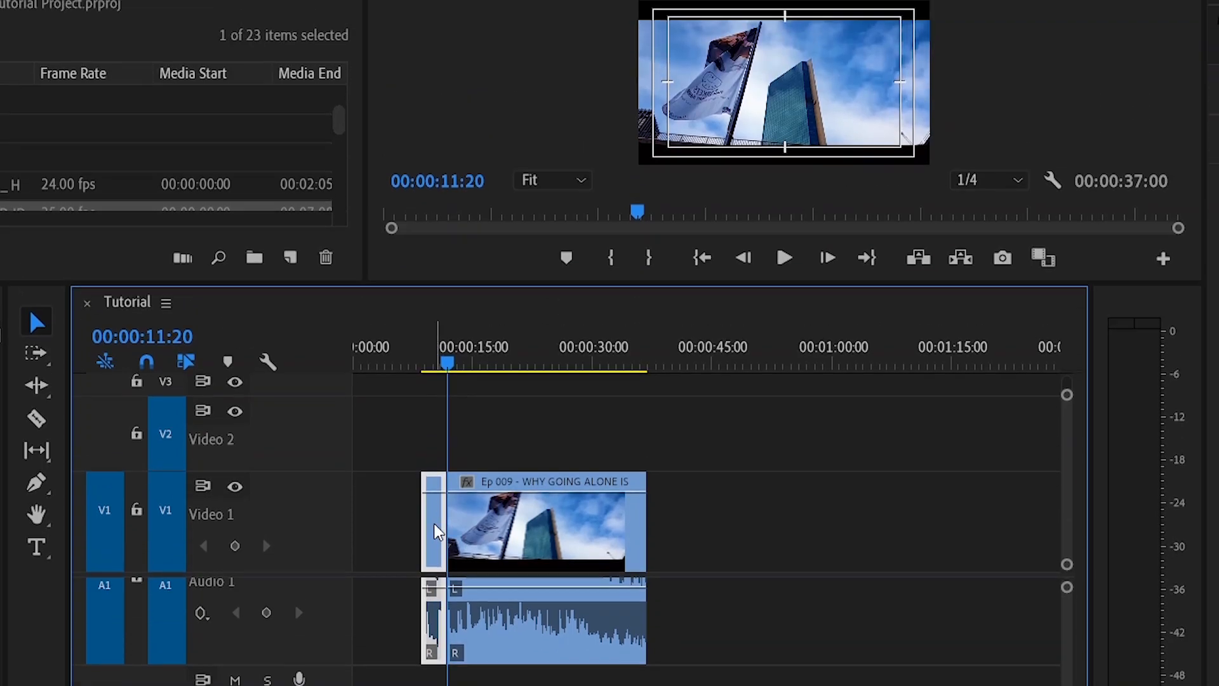
Ripple delete the short opening piece of the clip, then deselect everything
{"action": "right_click", "coordinate": [533, 531]}
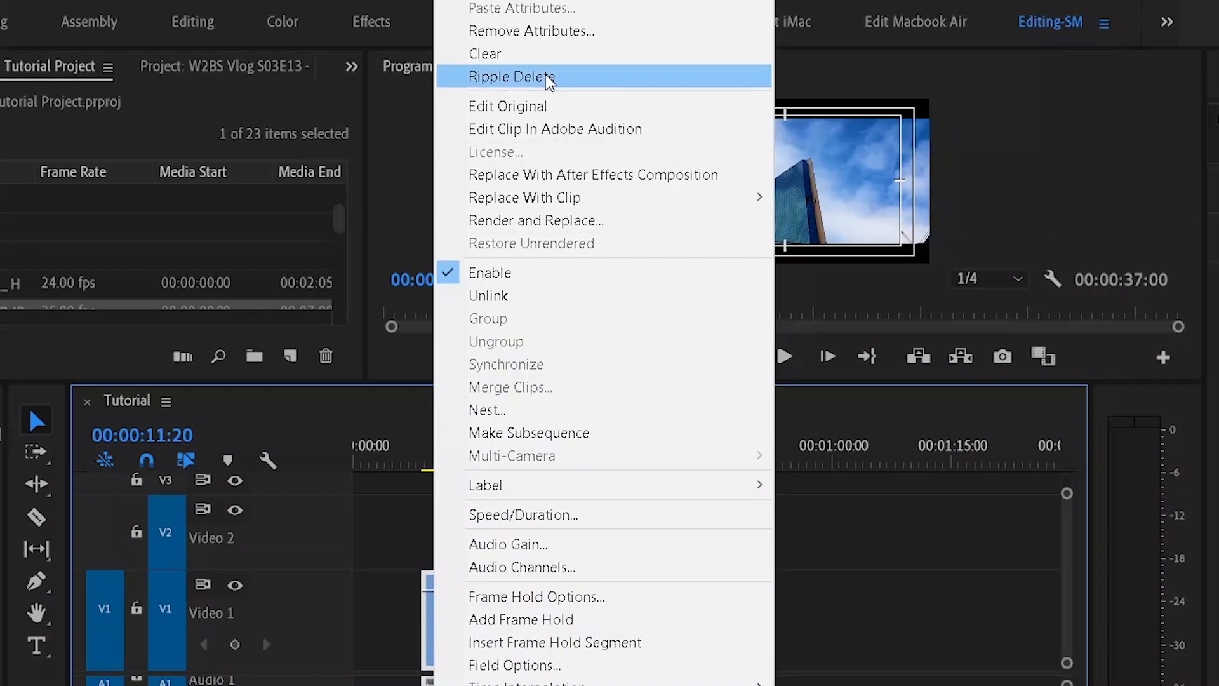
{"action": "left_click", "coordinate": [512, 76]}
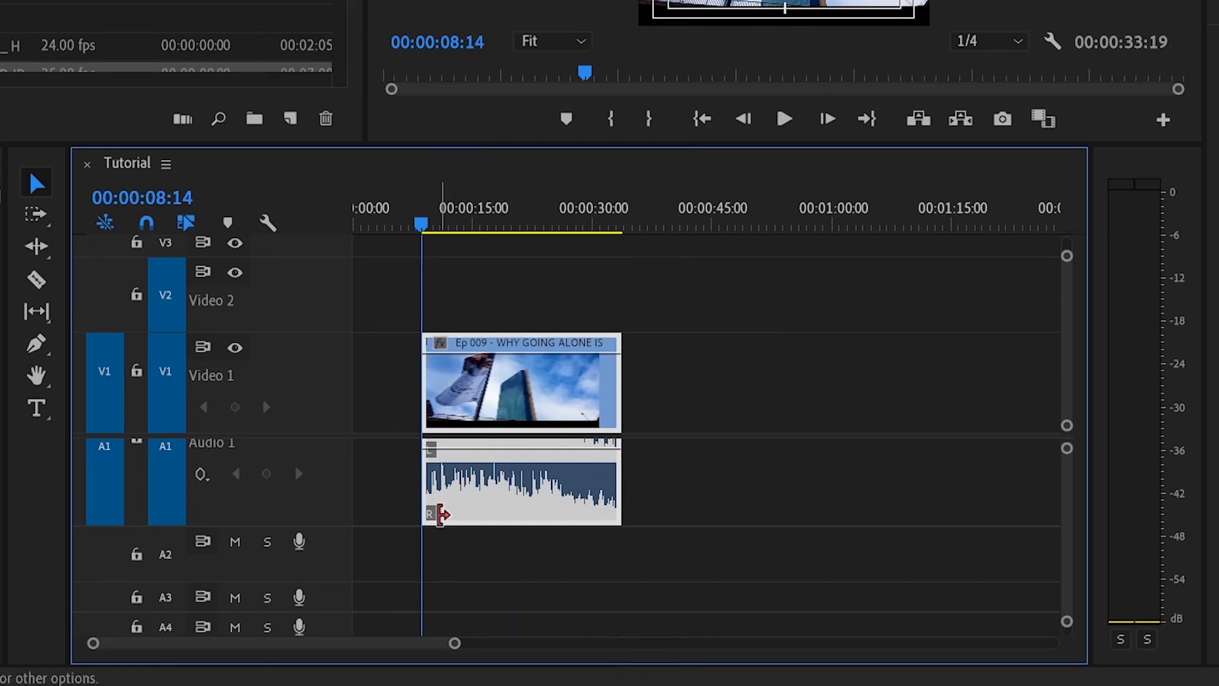
{"action": "mouse_move", "coordinate": [554, 398]}
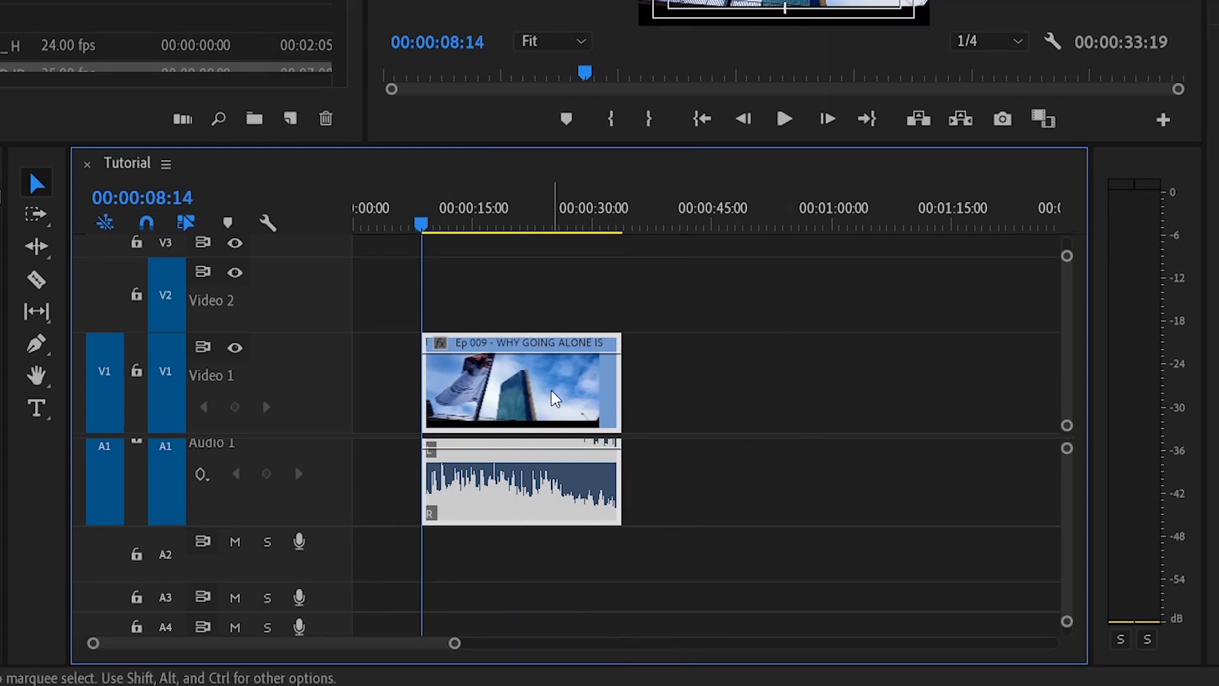
{"action": "mouse_move", "coordinate": [389, 463]}
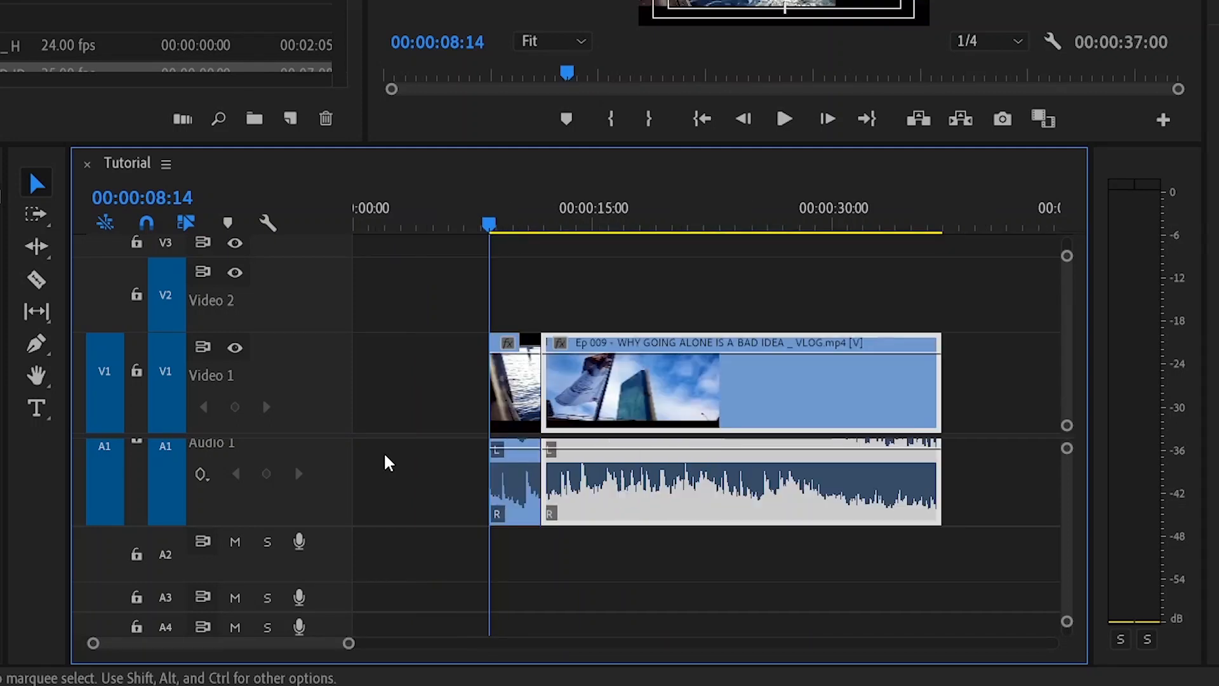
{"action": "left_click", "coordinate": [519, 400]}
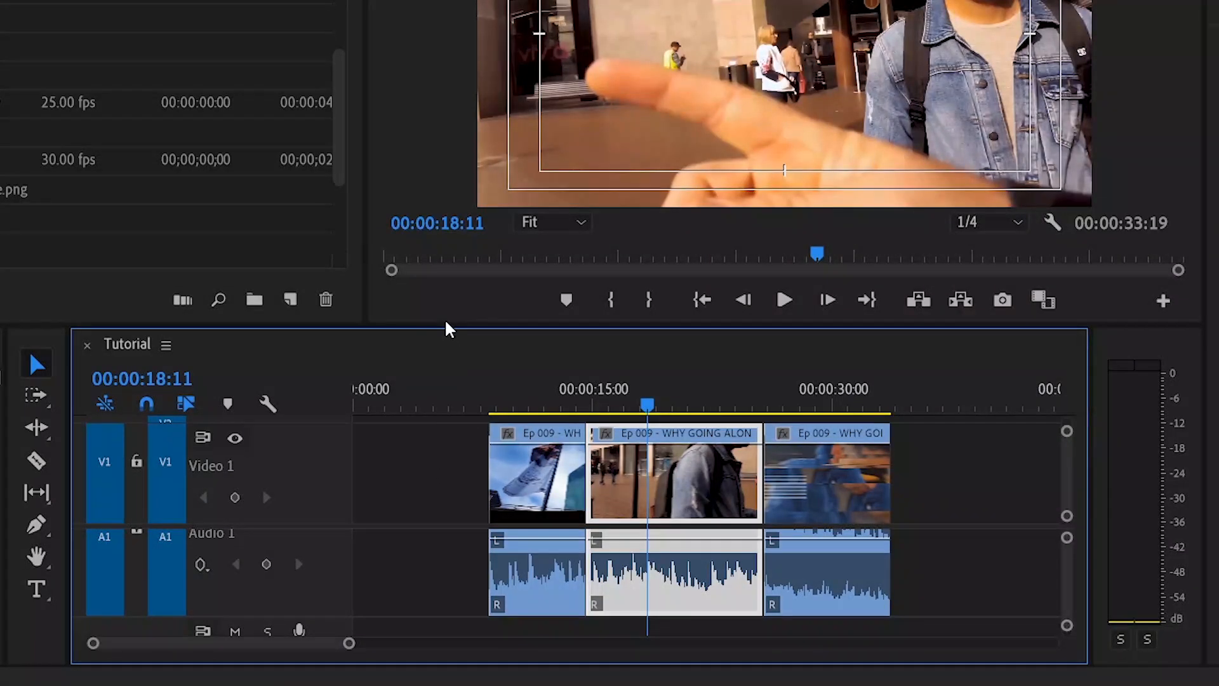
{"action": "mouse_move", "coordinate": [607, 457]}
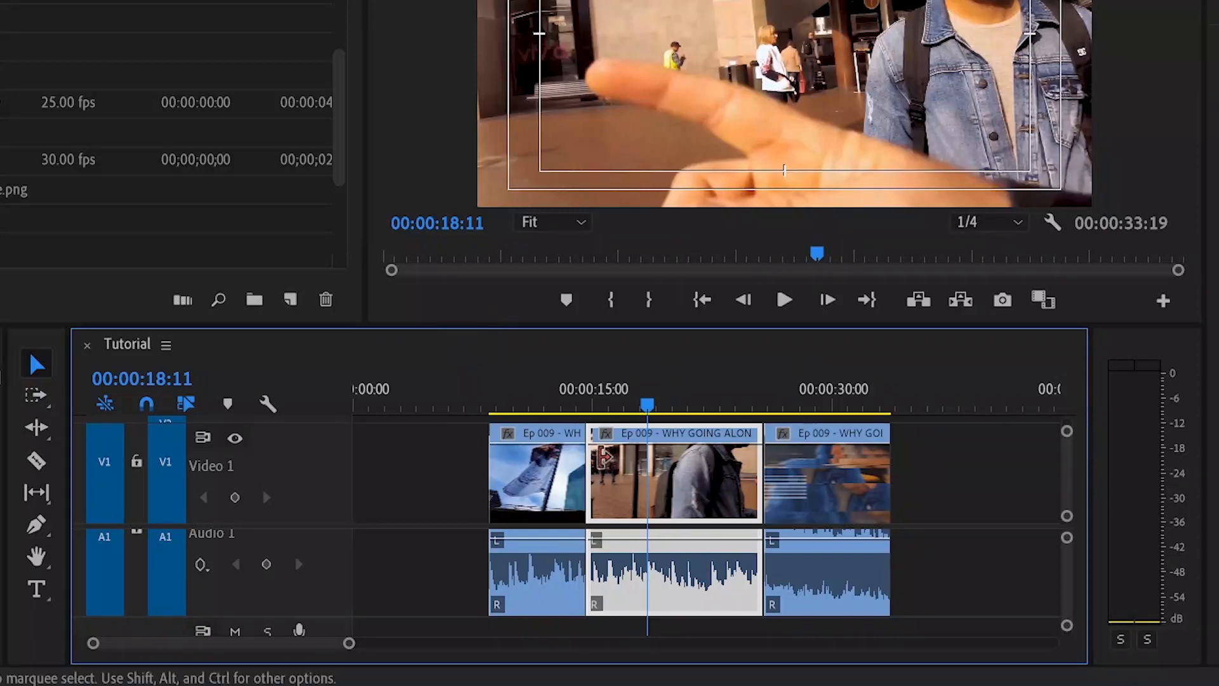
Replace the middle clip on Video 1 with VID_173710712_021929_941.mp4
{"action": "left_click", "coordinate": [575, 474]}
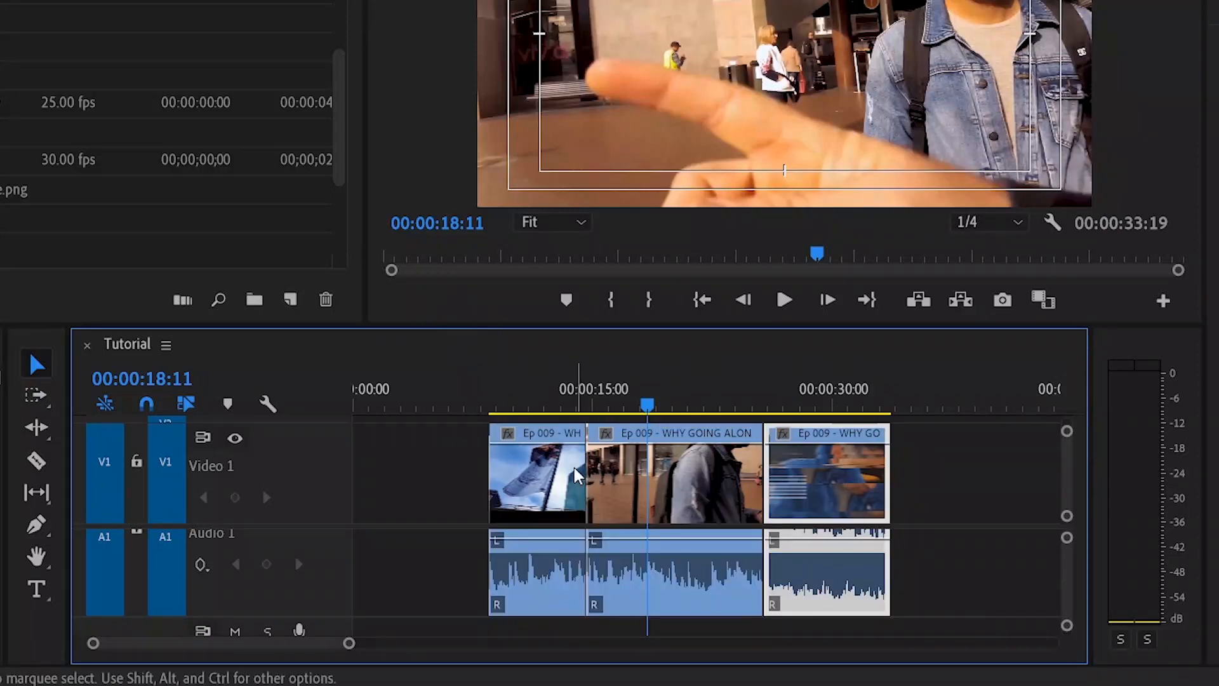
{"action": "left_click", "coordinate": [814, 388]}
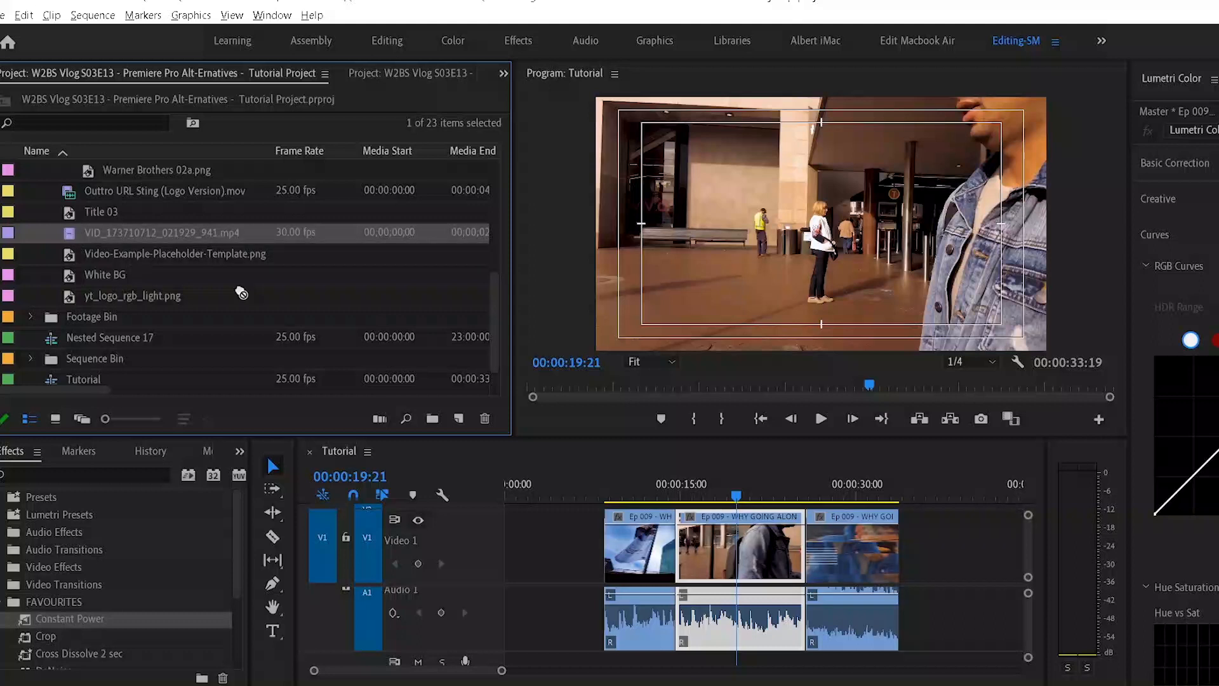
{"action": "left_click", "coordinate": [740, 544]}
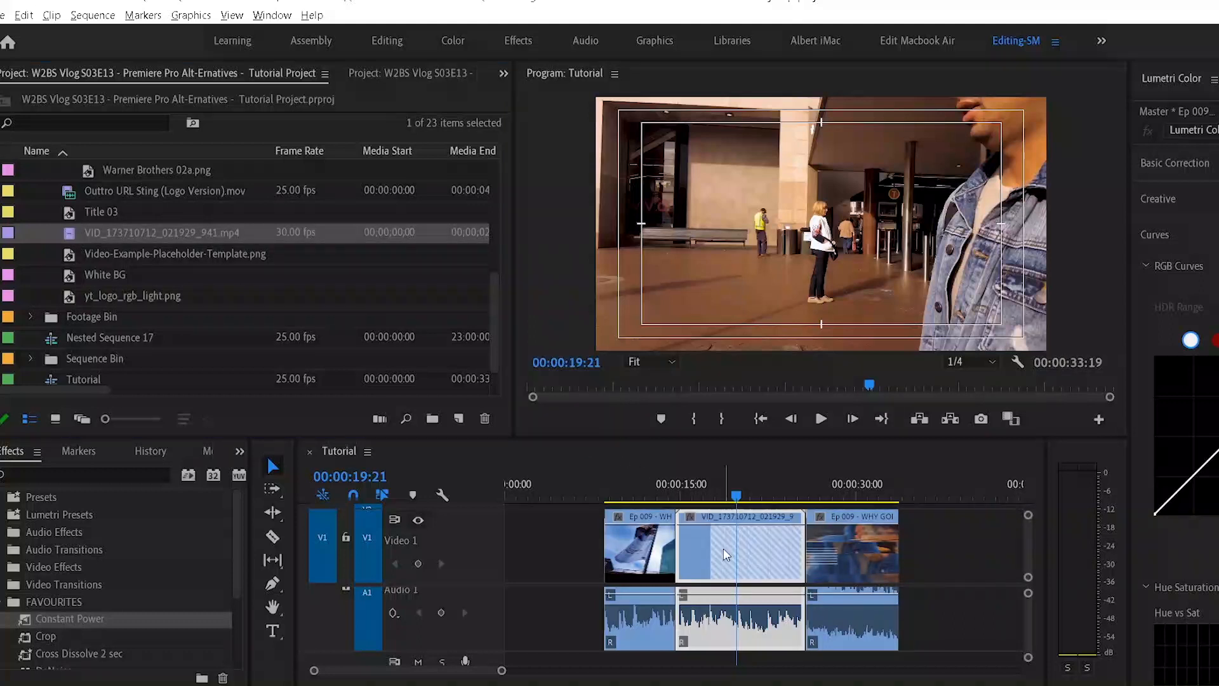